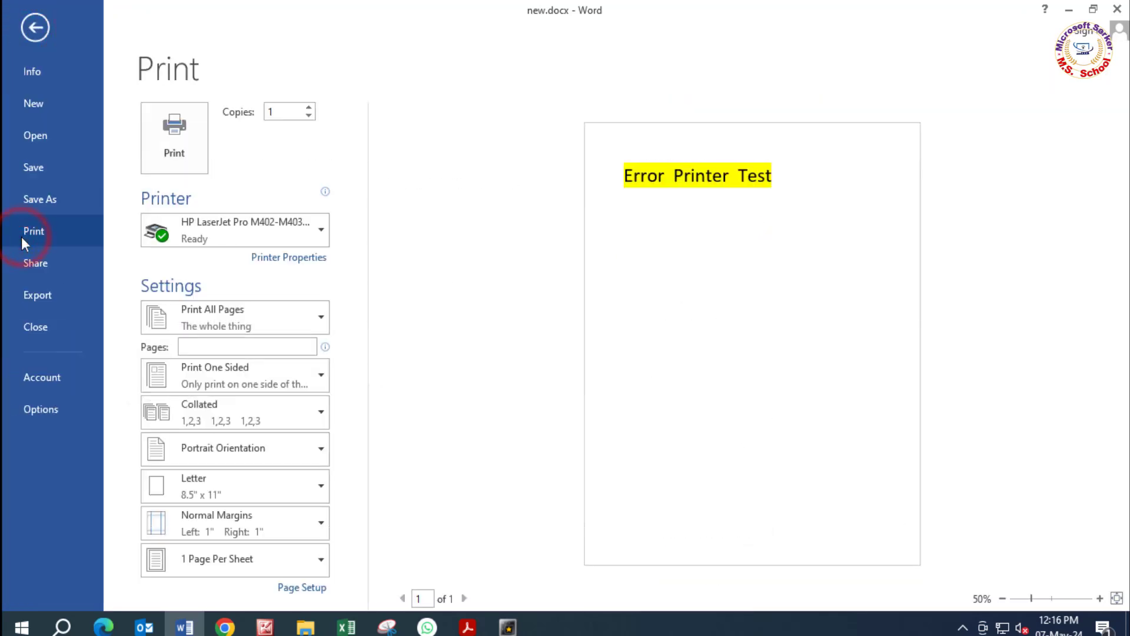
Step: Select the Canon LBP3300 as Word's printer and send the test document to it
left_click(235, 231)
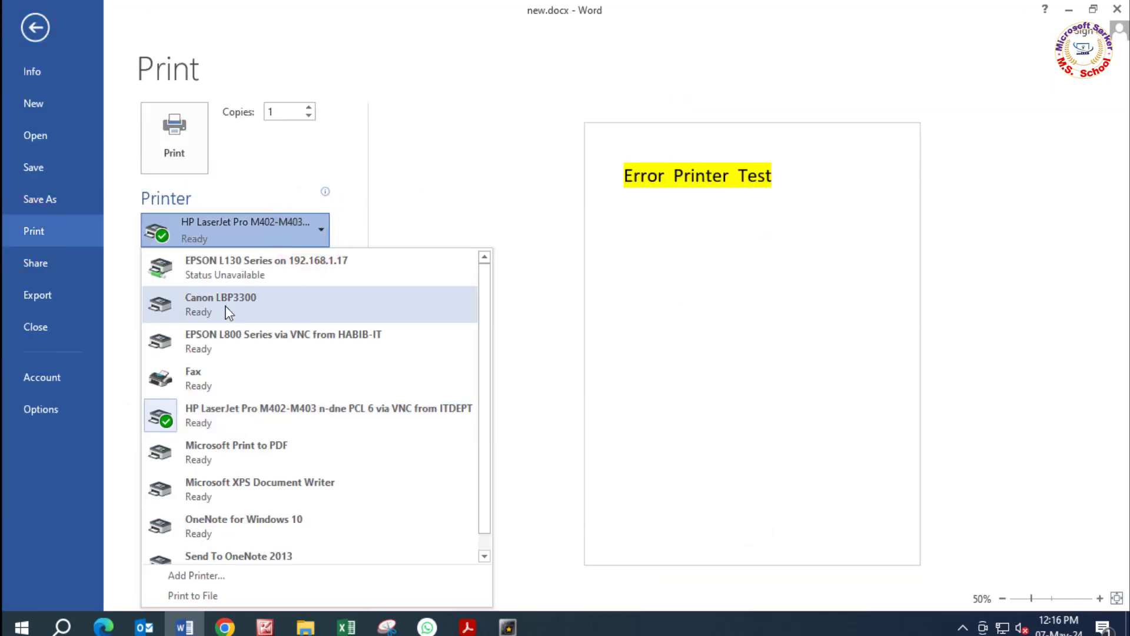
left_click(220, 304)
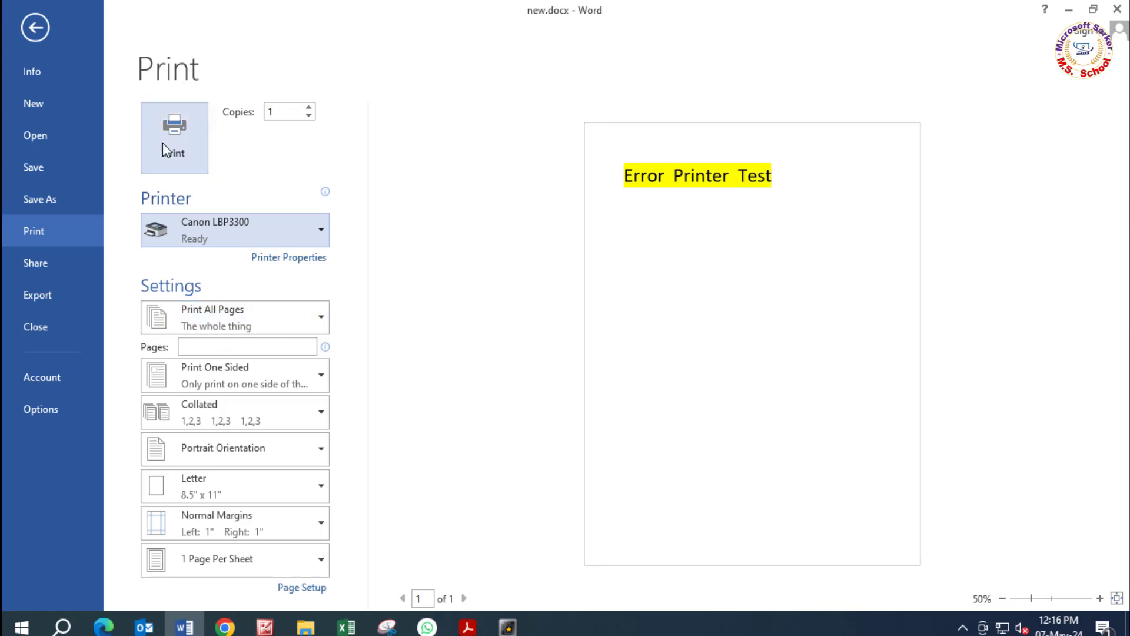
left_click(174, 136)
type("con")
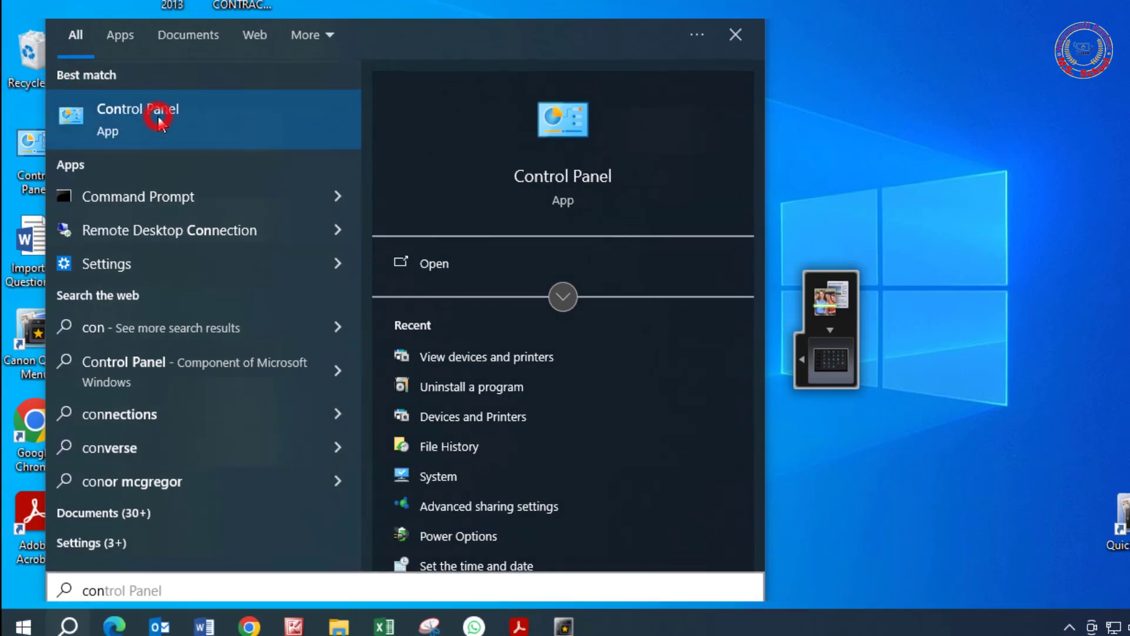
Step: Launch Control Panel from search and change how its items are listed
left_click(154, 117)
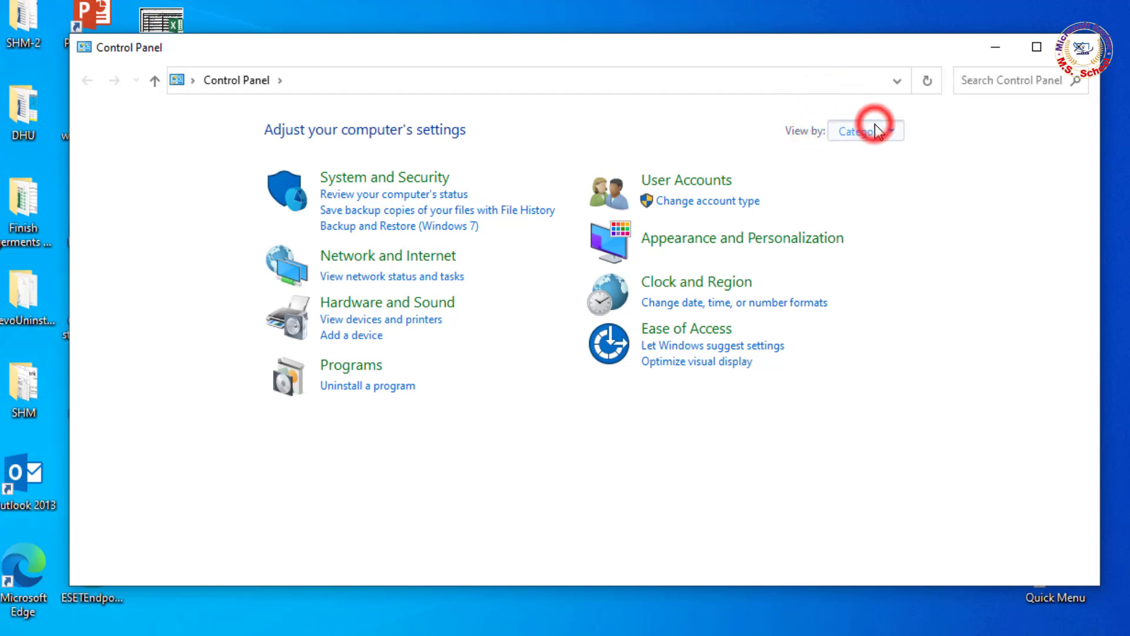
left_click(866, 130)
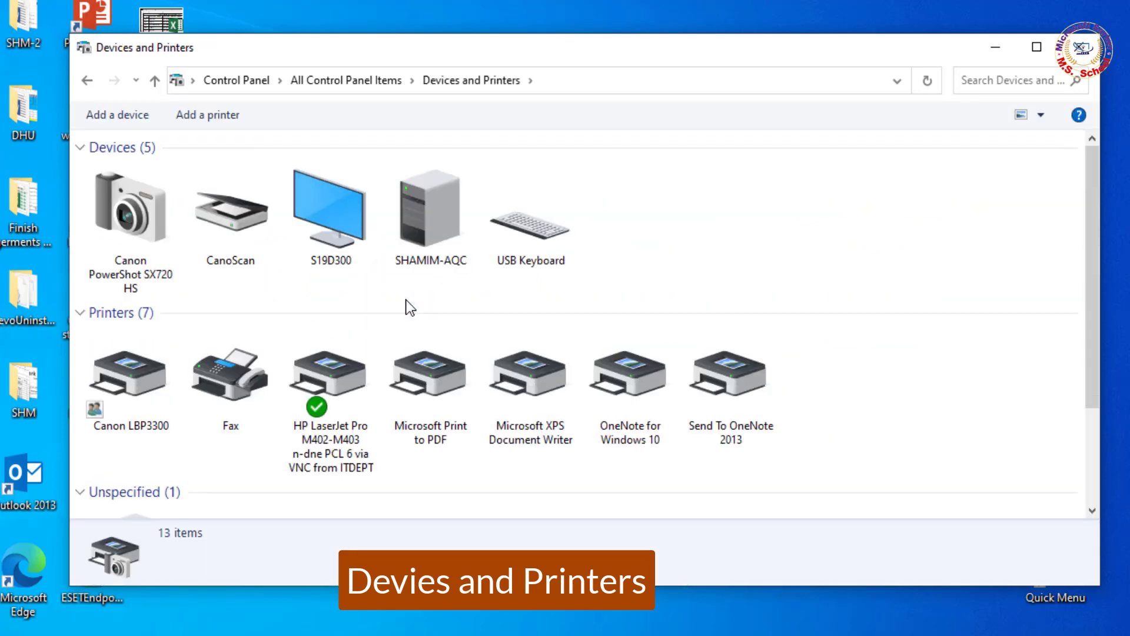
Step: Select the Canon LBP3300 and bring up its Printer properties dialog
left_click(129, 375)
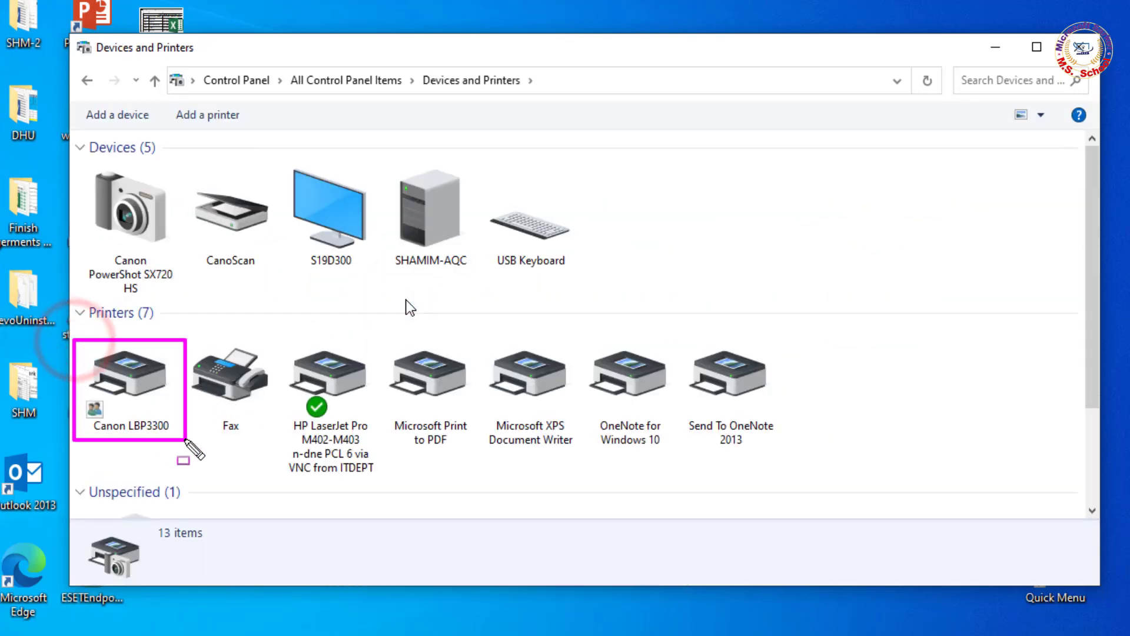
left_click(127, 384)
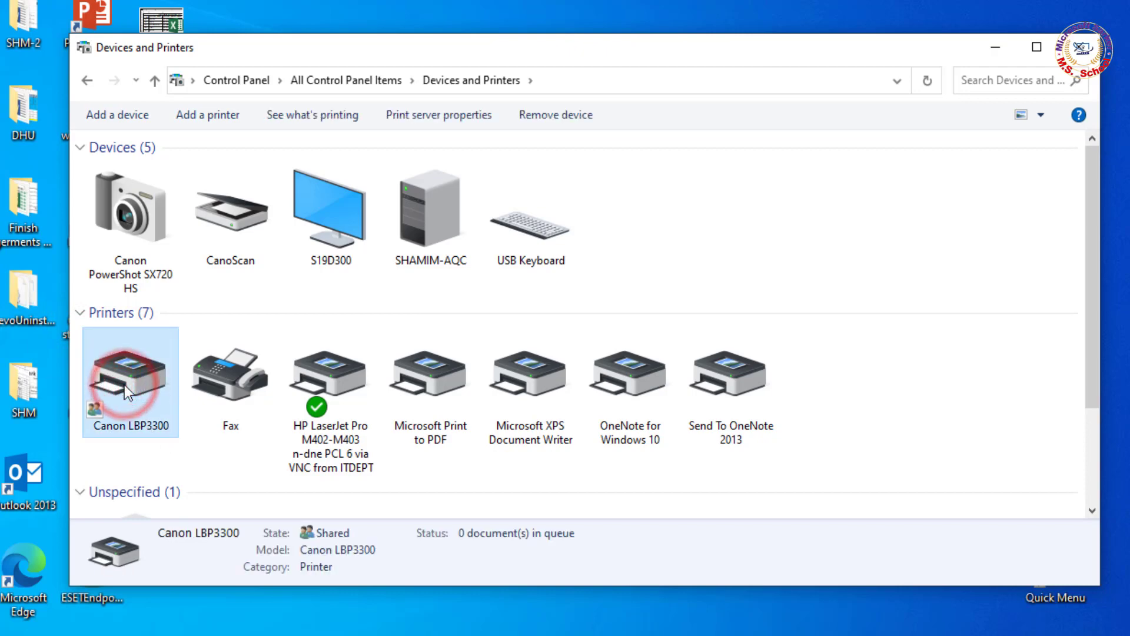
right_click(124, 392)
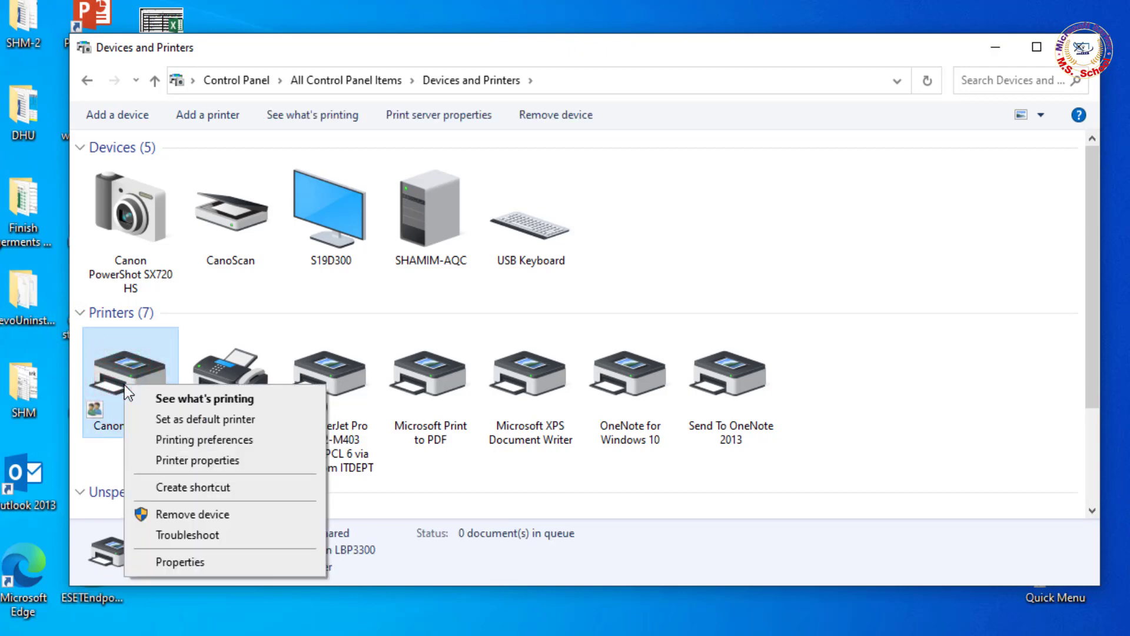
left_click(196, 461)
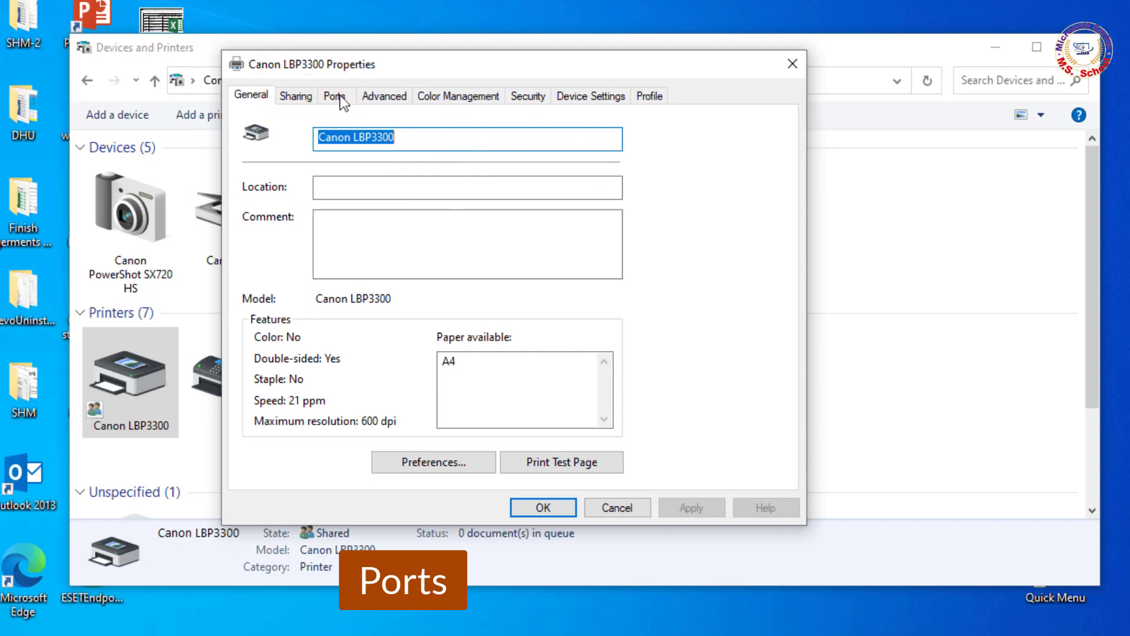
Step: Assign the Canon LBP3300 to port USB001 instead of LPT2, apply it and close the dialog
left_click(334, 96)
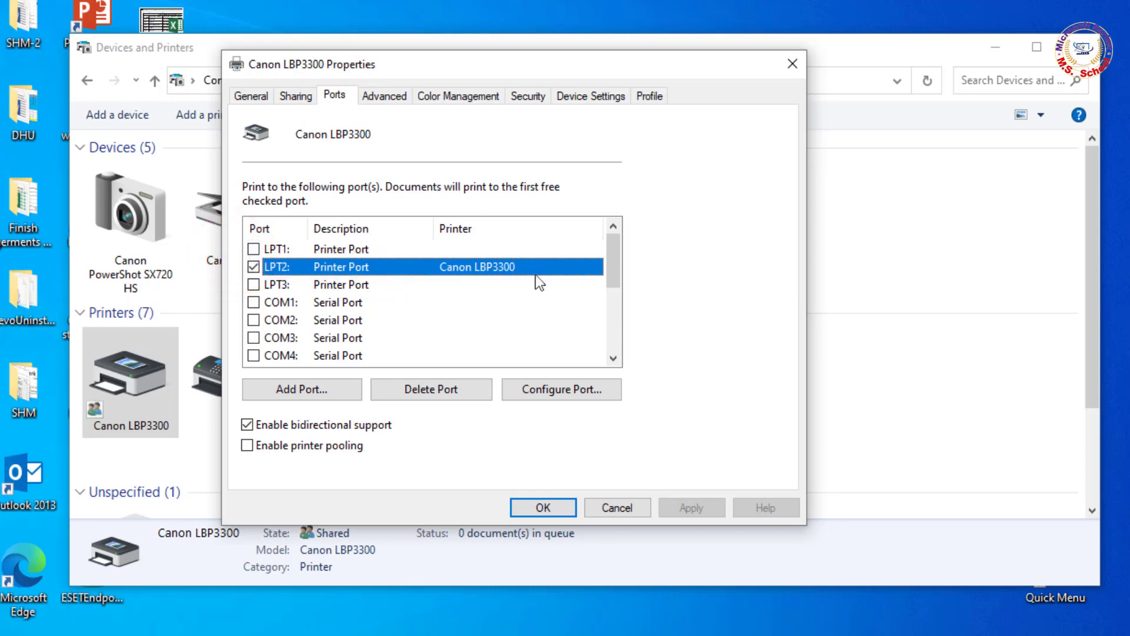
scroll("down", 3)
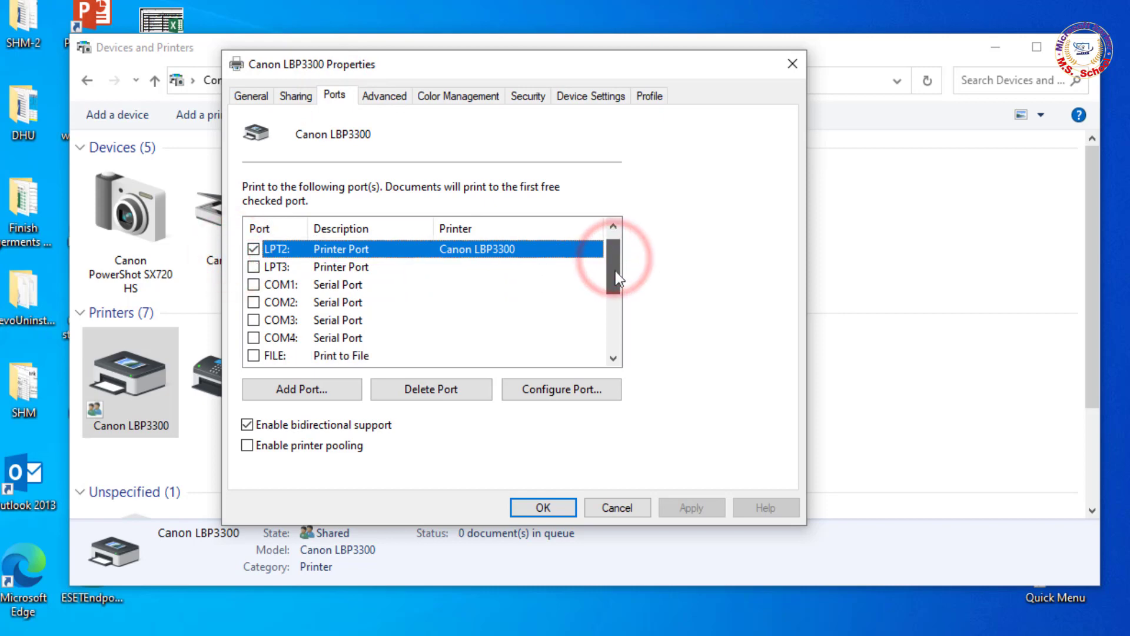
scroll("down", 3)
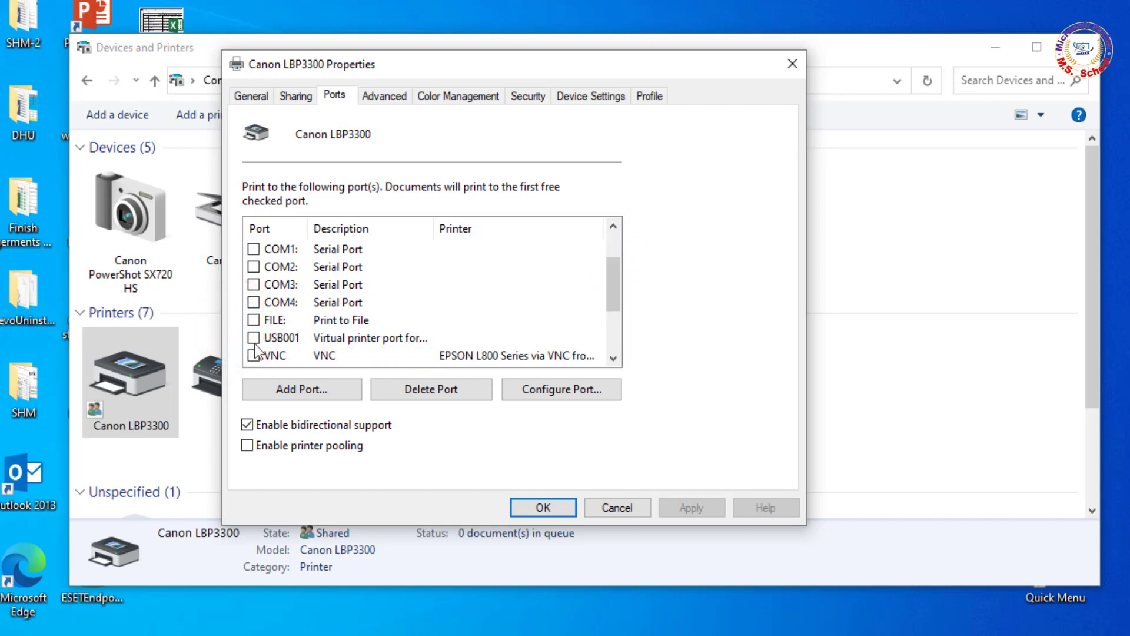
left_click(253, 337)
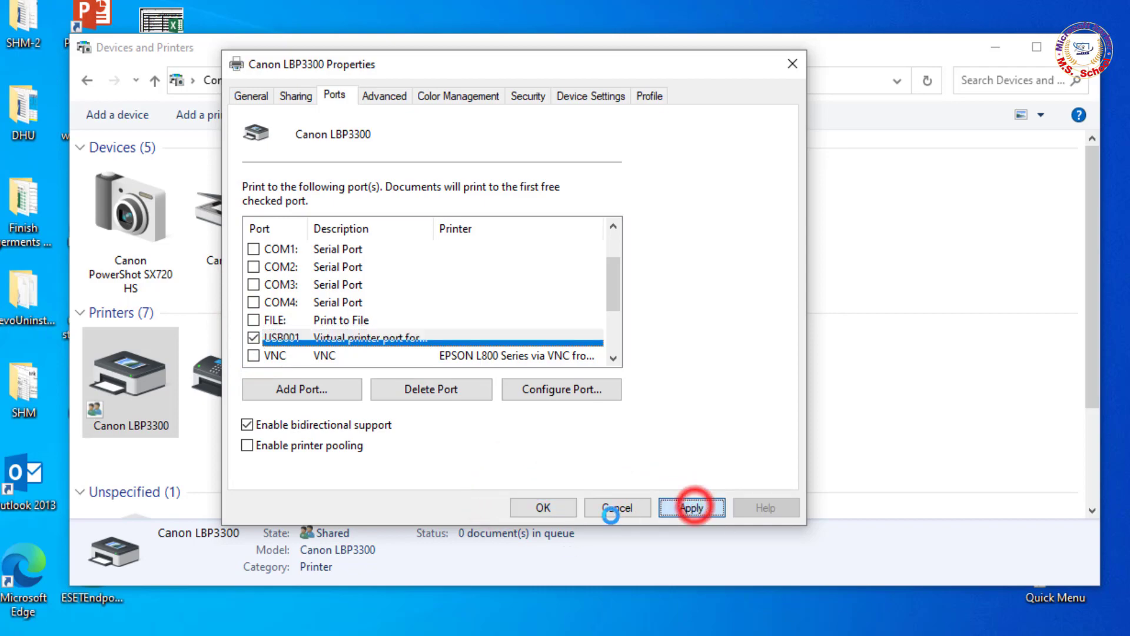
left_click(693, 506)
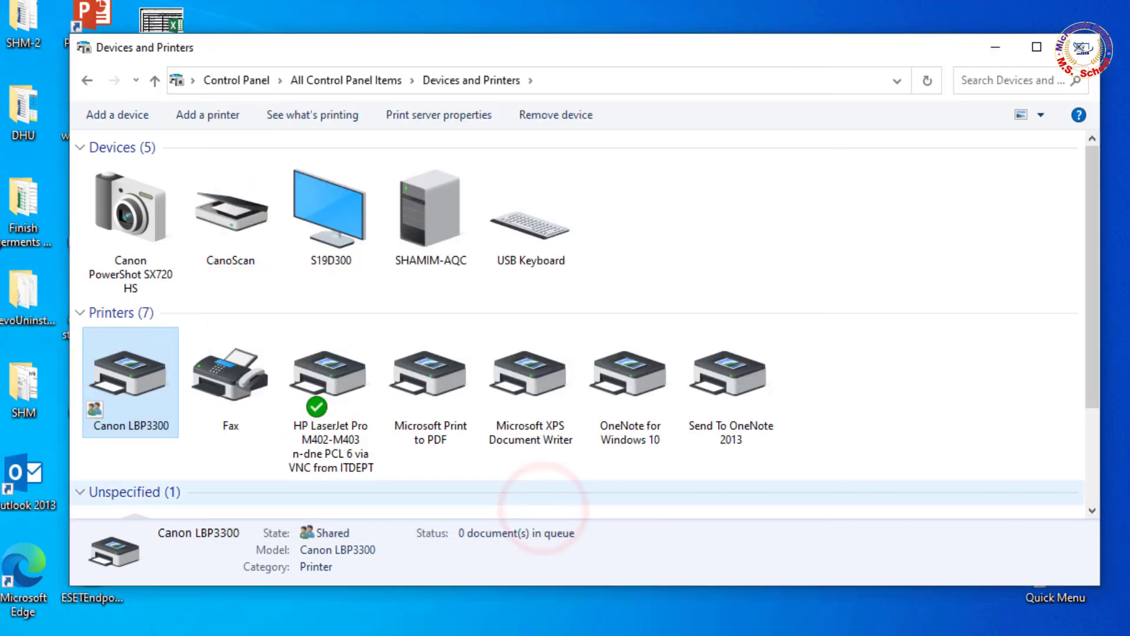
left_click(1034, 48)
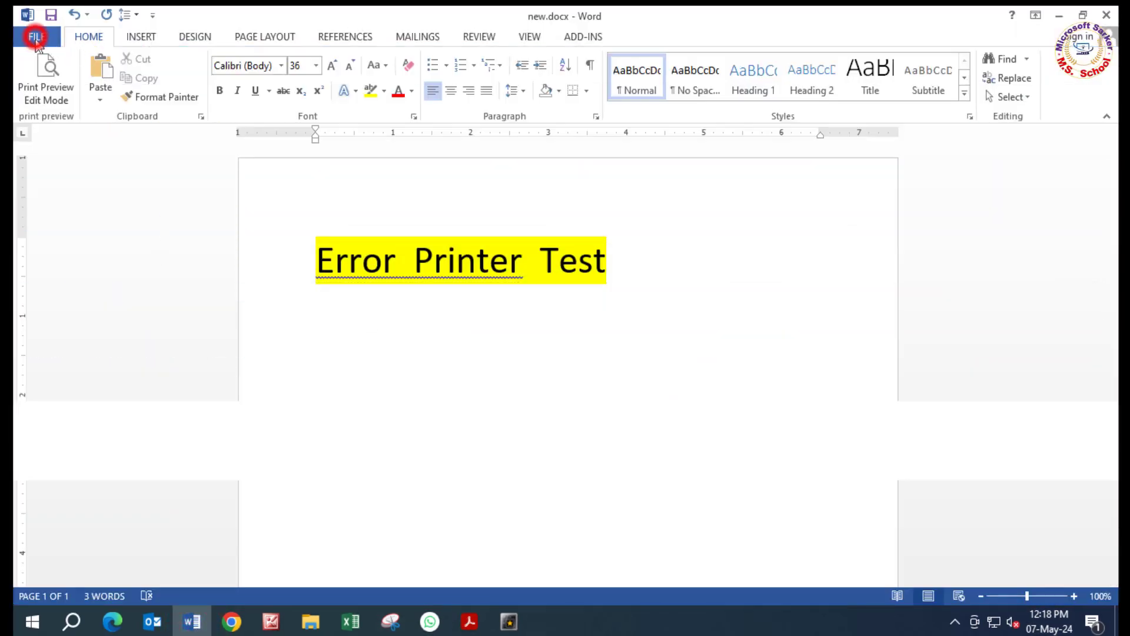
Step: Print new.docx from Word to the Canon LBP3300, now going out via USB001
left_click(36, 37)
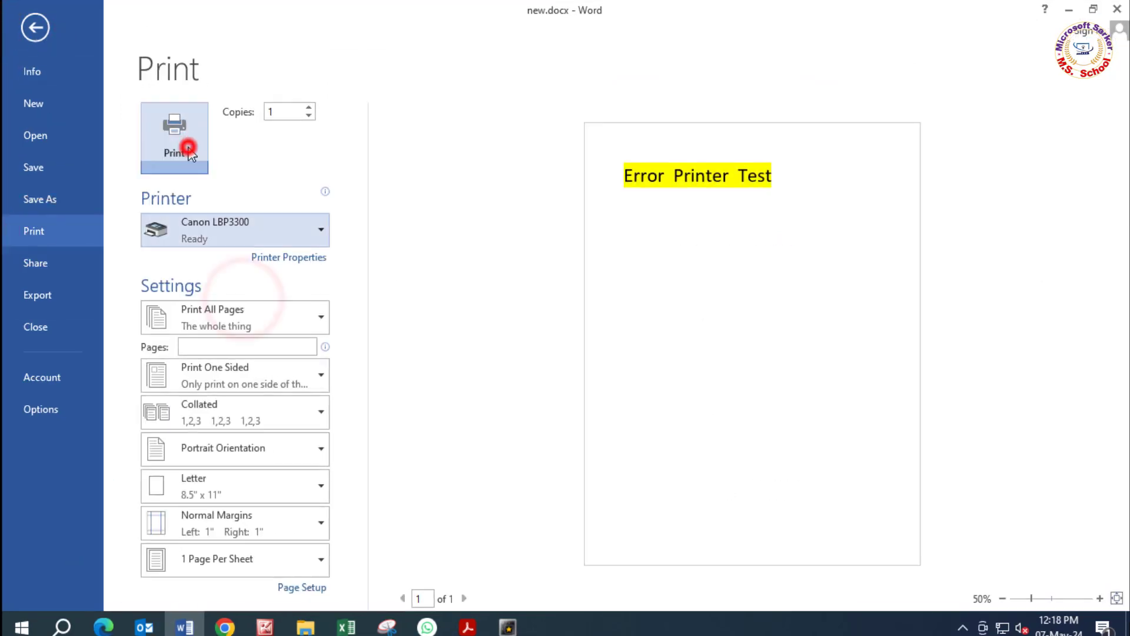
left_click(174, 139)
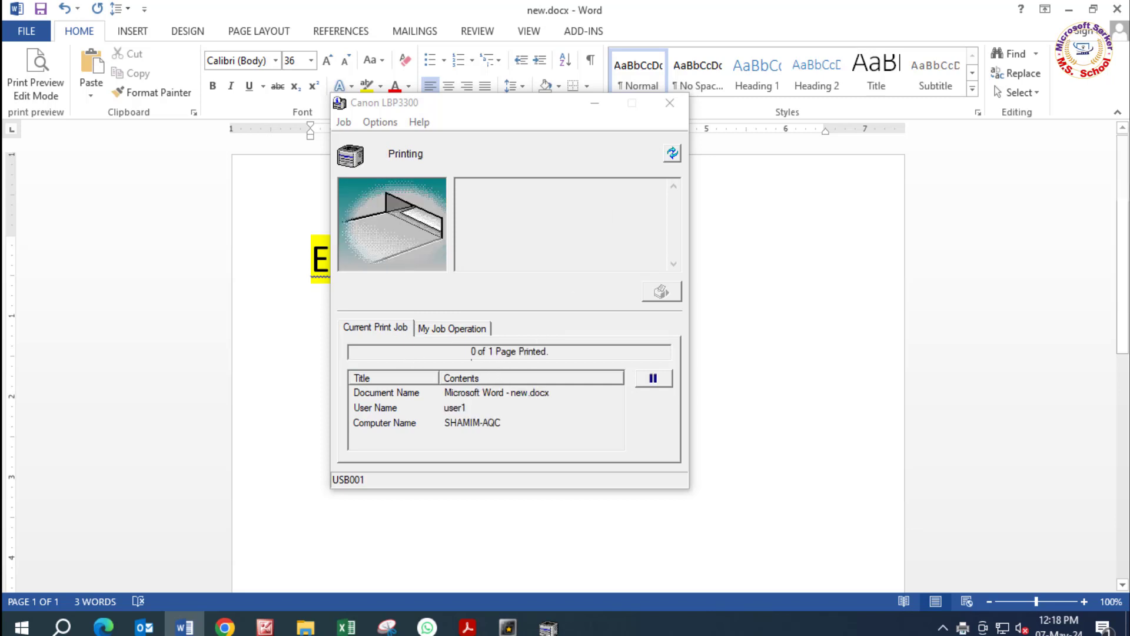
mouse_move(448, 267)
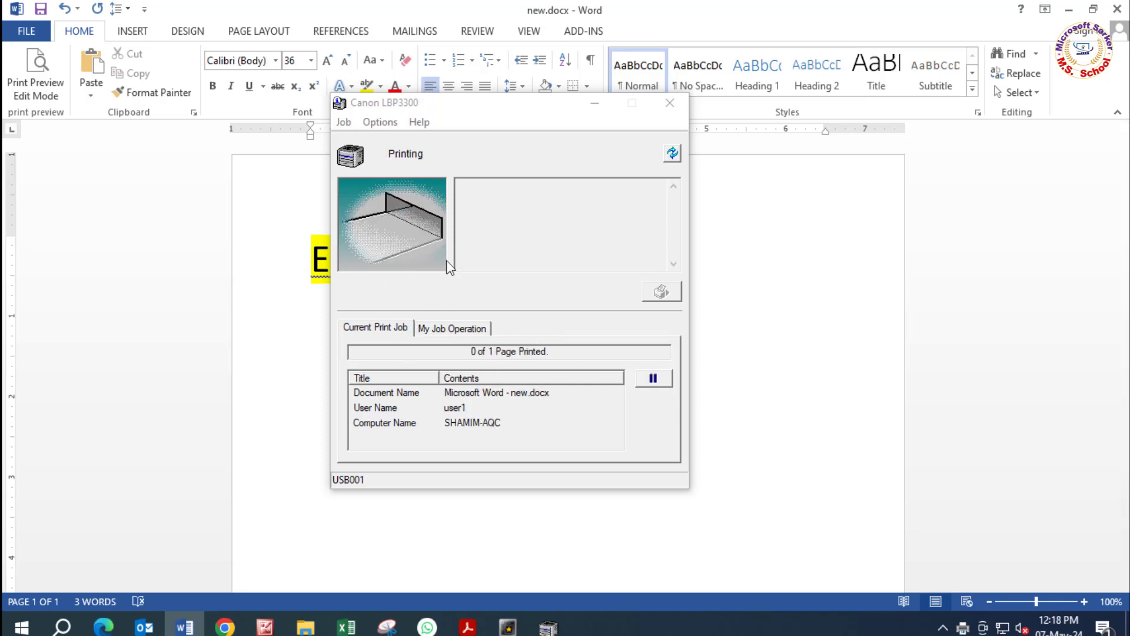